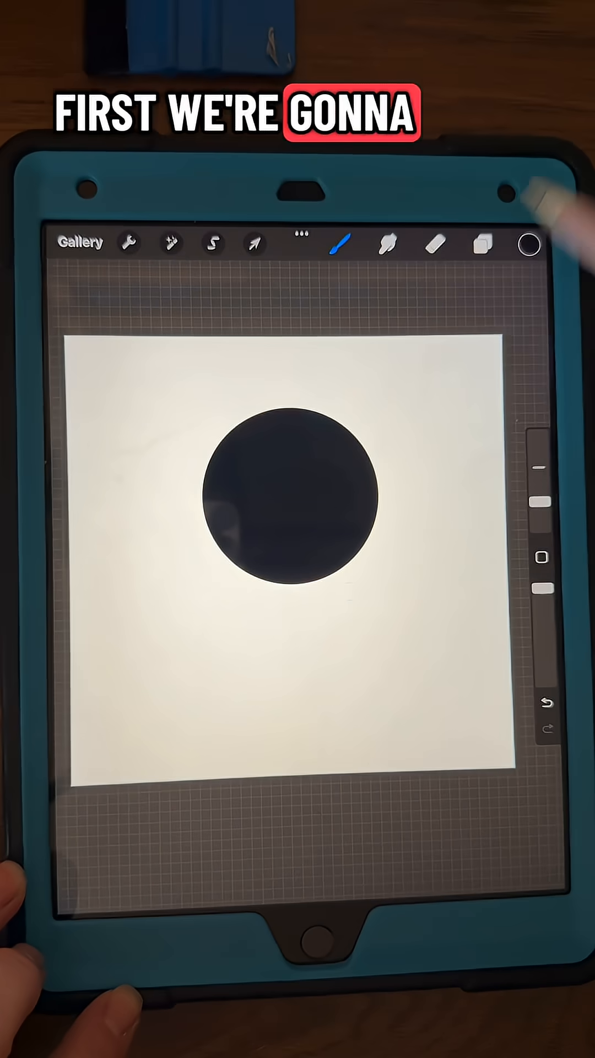
Draw ragged drip lines beneath the black circle and bring up the layer list
{"action": "left_click", "coordinate": [491, 243]}
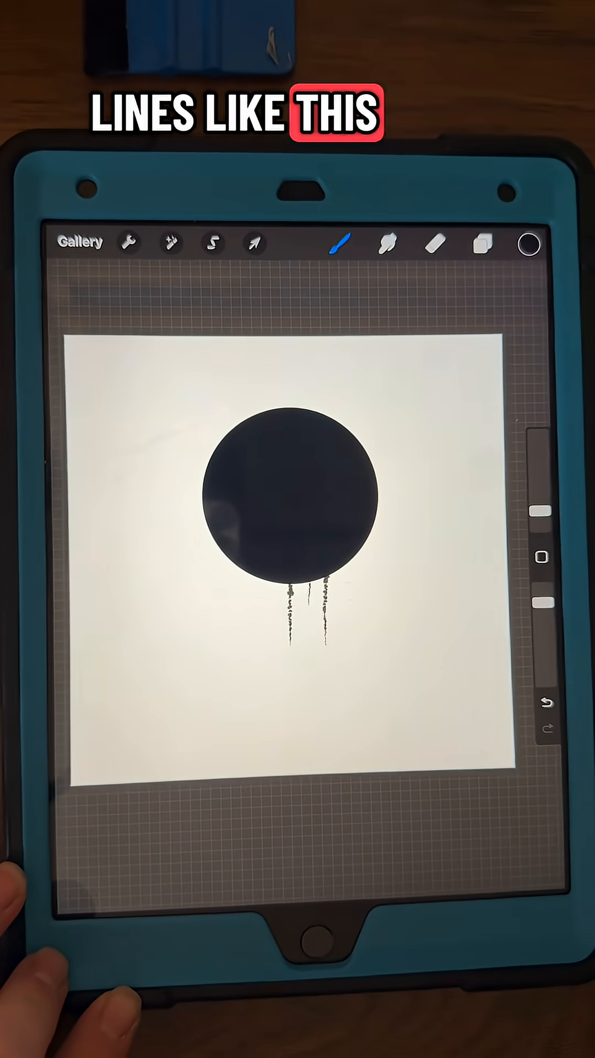
{"action": "left_click", "coordinate": [482, 243]}
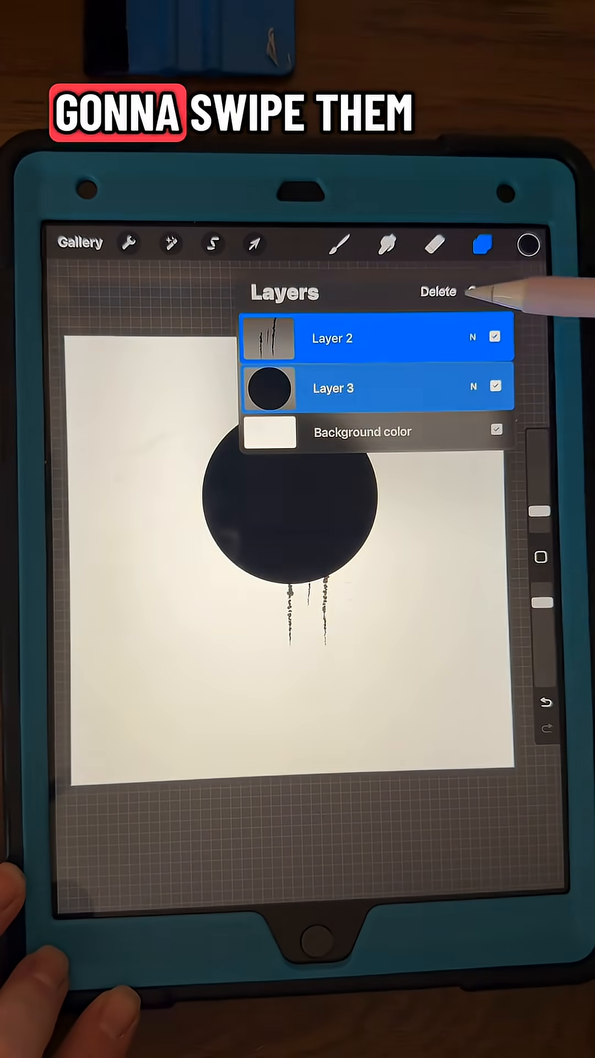
Select the circle and drip layers together and copy the combined artwork to the clipboard
{"action": "left_click", "coordinate": [252, 242]}
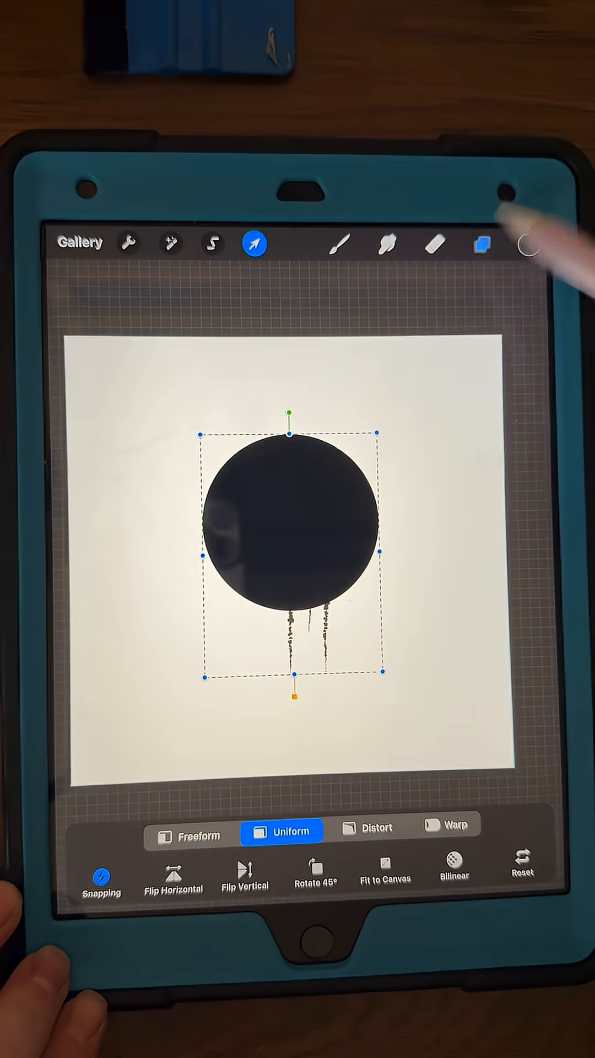
{"action": "left_click", "coordinate": [252, 243]}
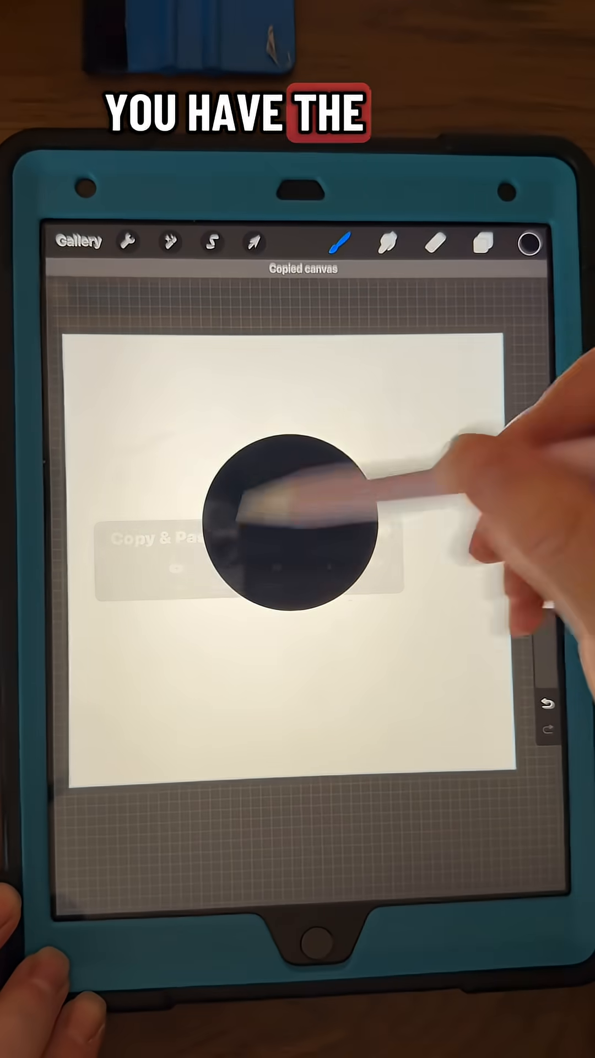
{"action": "left_click", "coordinate": [342, 244]}
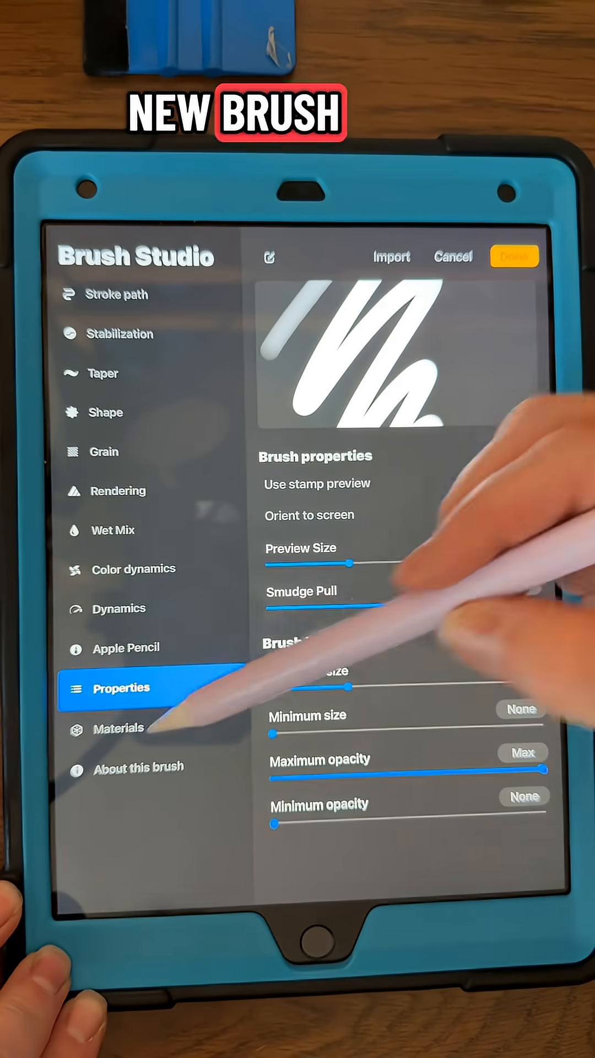
Set Apple Pencil pressure opacity to Max and confirm the pasted circle-with-drips as shape source
{"action": "left_click", "coordinate": [126, 647]}
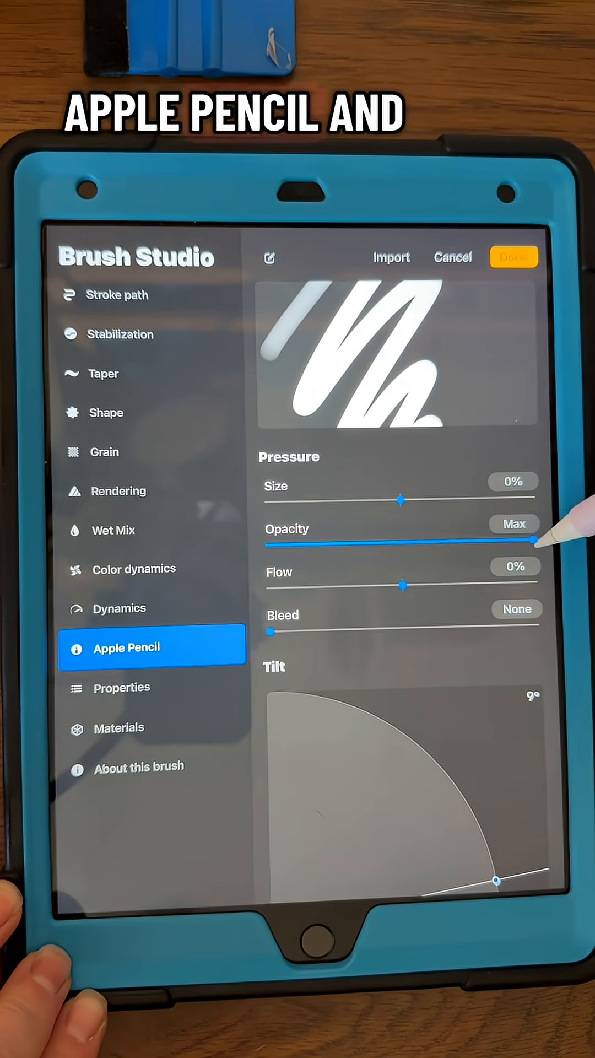
{"action": "left_click_drag", "start_coordinate": [540, 540], "coordinate": [270, 545]}
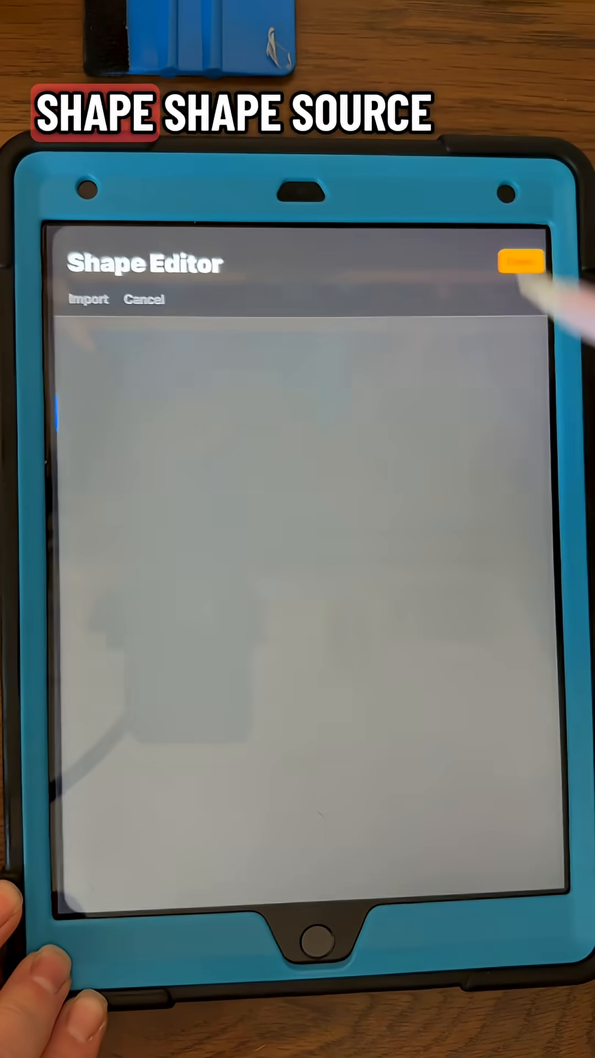
{"action": "left_click", "coordinate": [85, 299]}
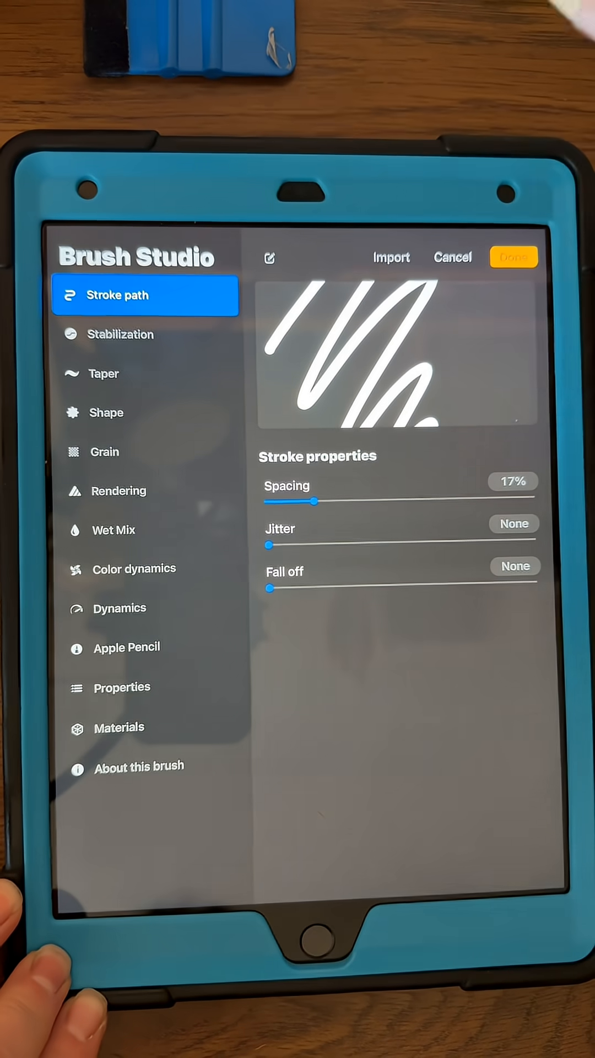
Set stroke spacing to 10% and jitter to 17%, then save the drip brush
{"action": "left_click_drag", "start_coordinate": [314, 500], "coordinate": [293, 500]}
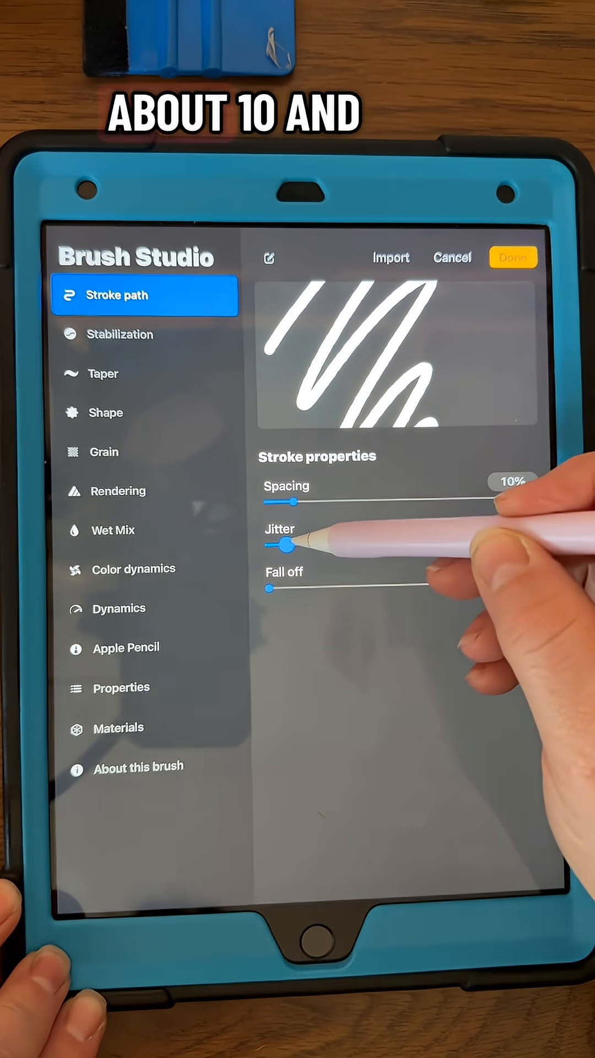
{"action": "left_click_drag", "start_coordinate": [270, 545], "coordinate": [290, 545]}
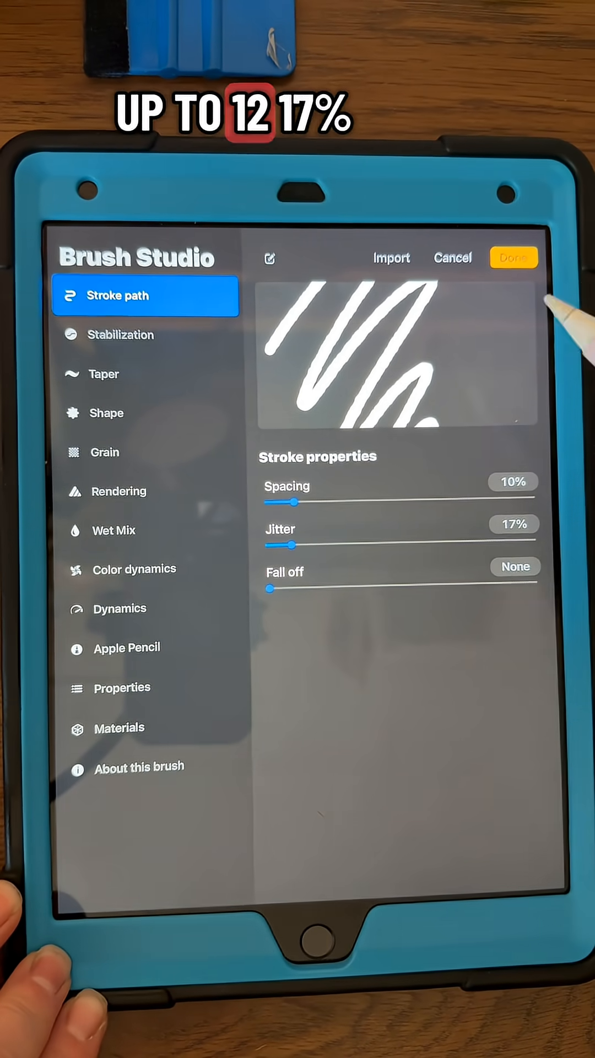
{"action": "left_click", "coordinate": [512, 257]}
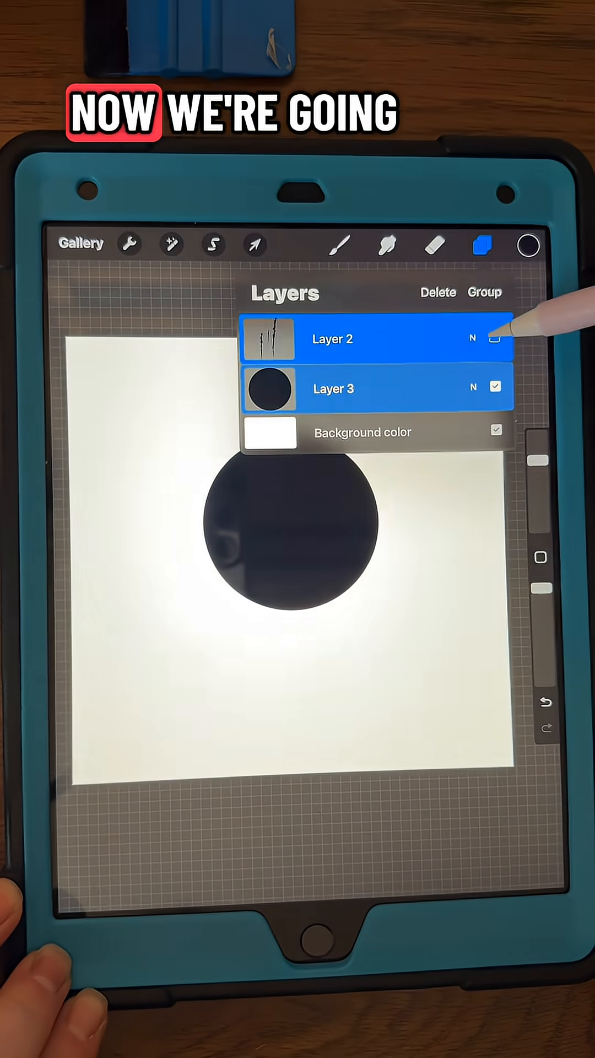
Hide the drip layer and confirm the plain circle as the second brush's shape source
{"action": "left_click", "coordinate": [500, 387]}
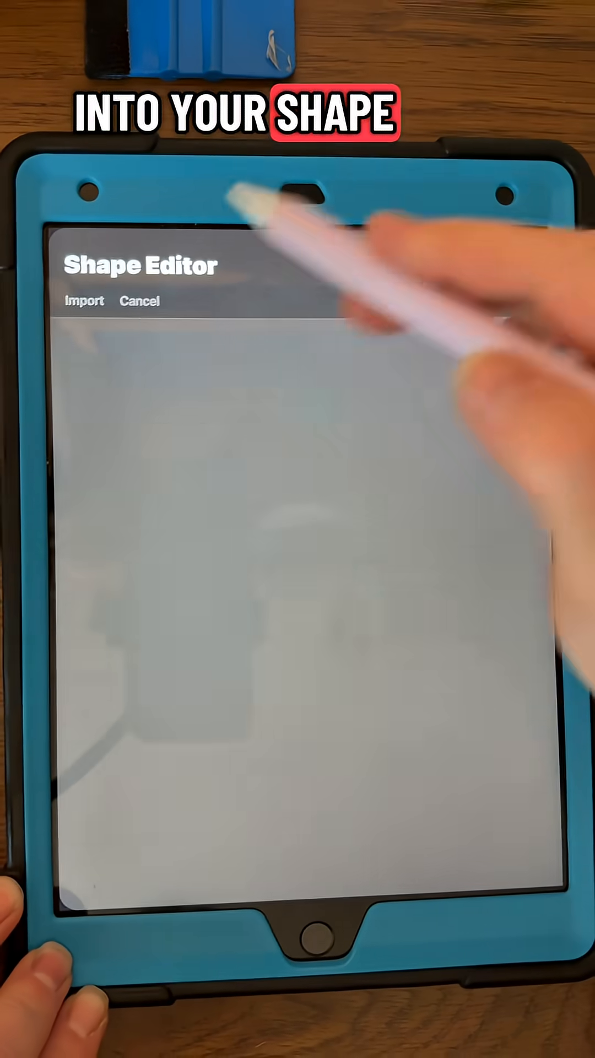
{"action": "left_click", "coordinate": [84, 299]}
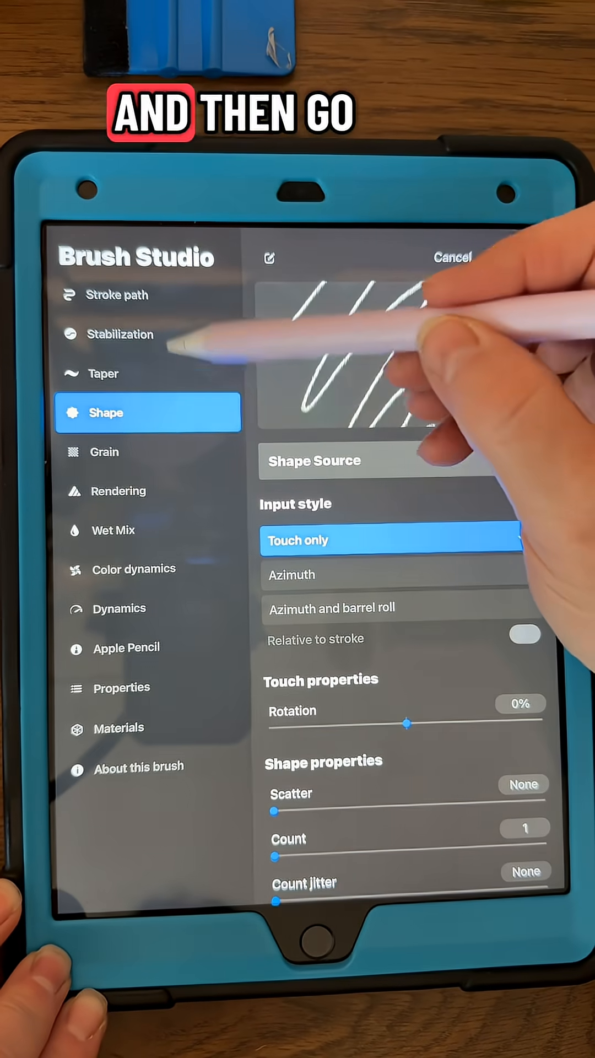
Raise the circle brush's stroke spacing to about 22%
{"action": "left_click", "coordinate": [118, 296]}
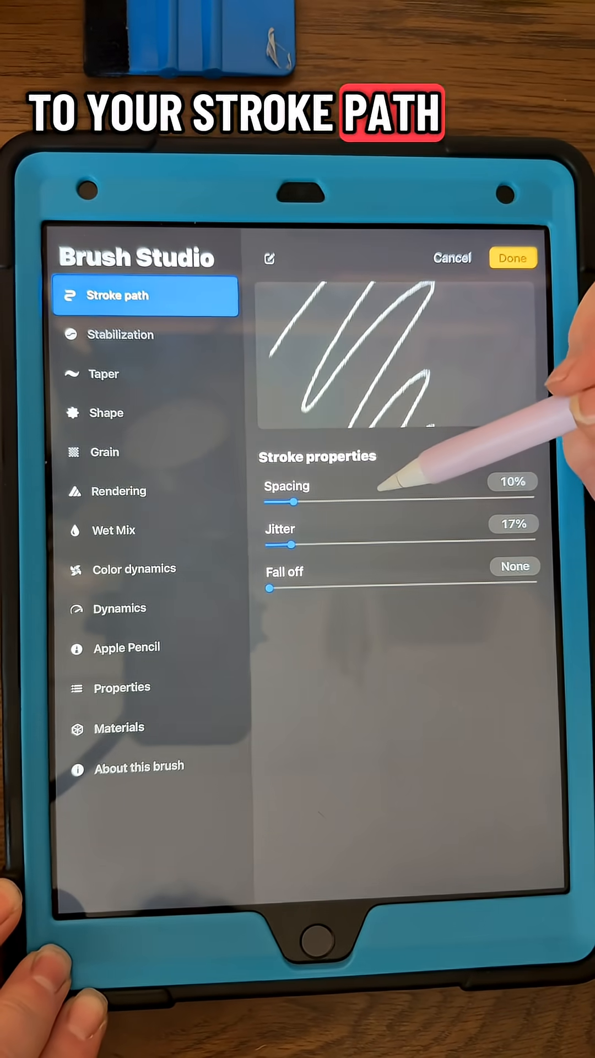
{"action": "left_click", "coordinate": [511, 481]}
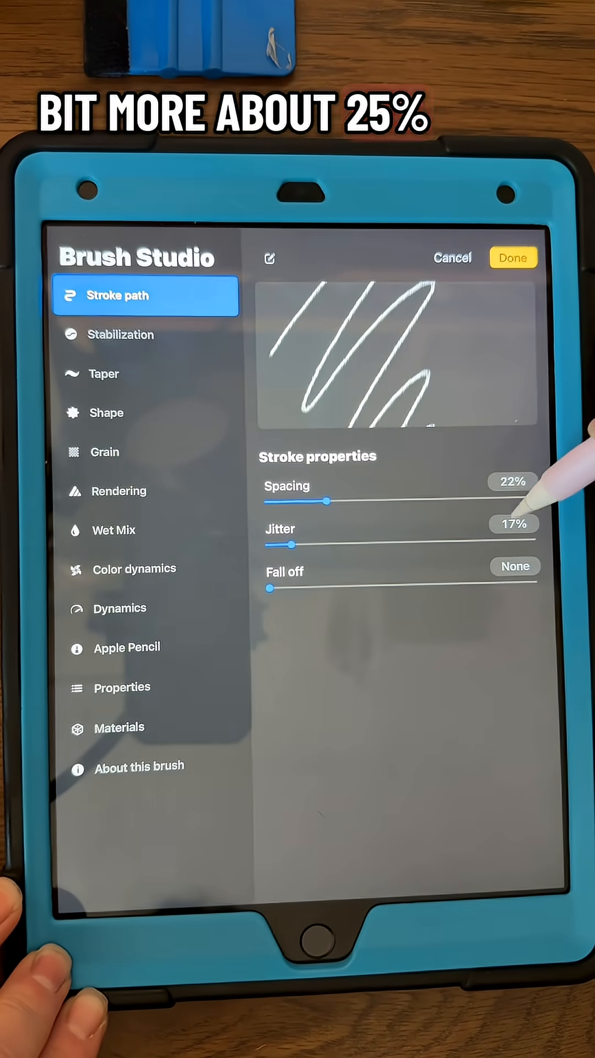
{"action": "left_click_drag", "start_coordinate": [292, 546], "coordinate": [305, 545]}
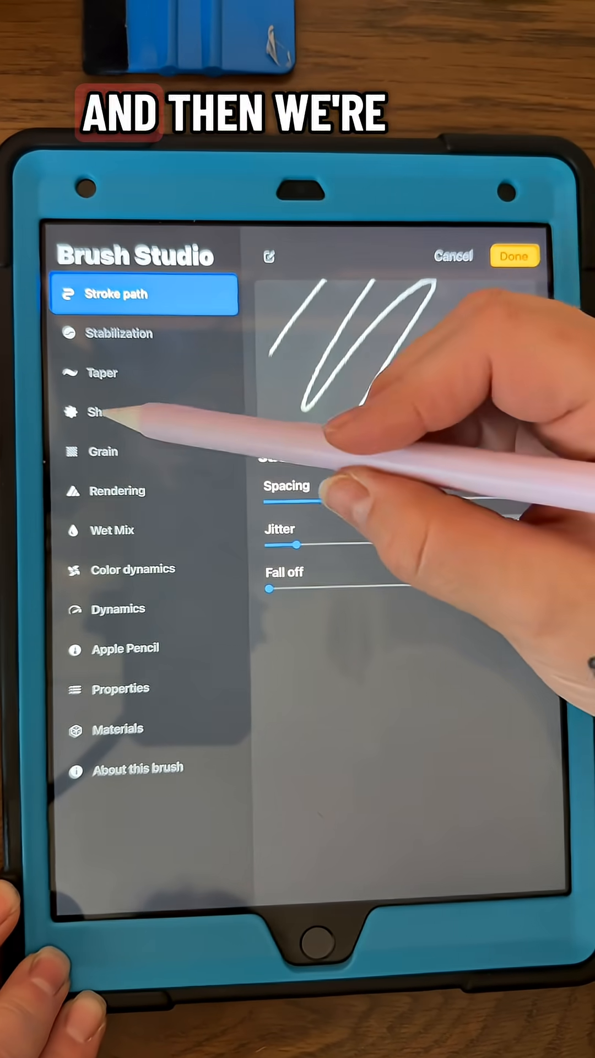
Review the shape settings and save the circle brush
{"action": "left_click", "coordinate": [108, 411]}
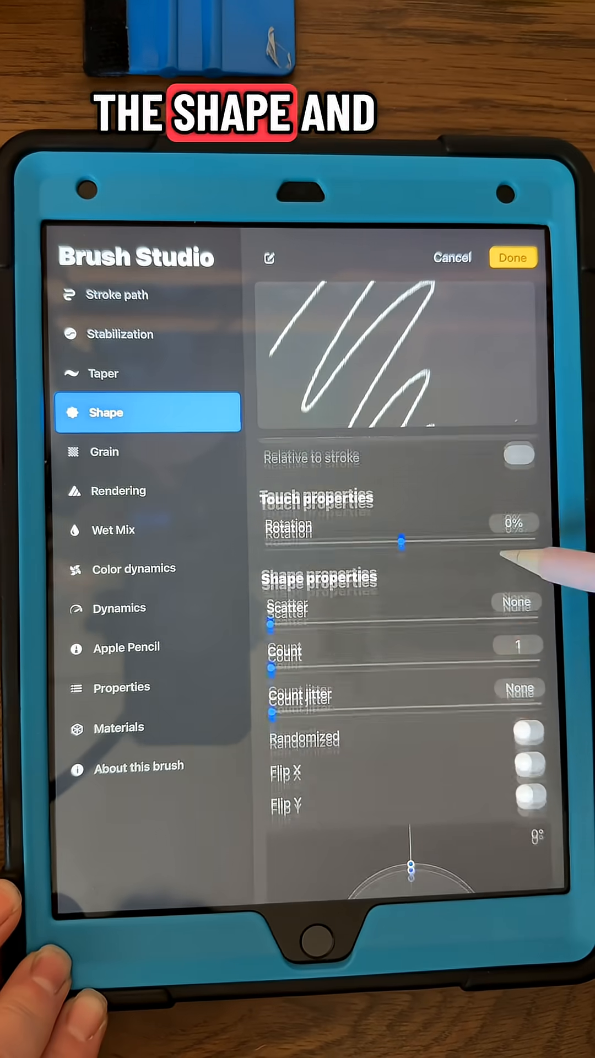
{"action": "left_click", "coordinate": [518, 646]}
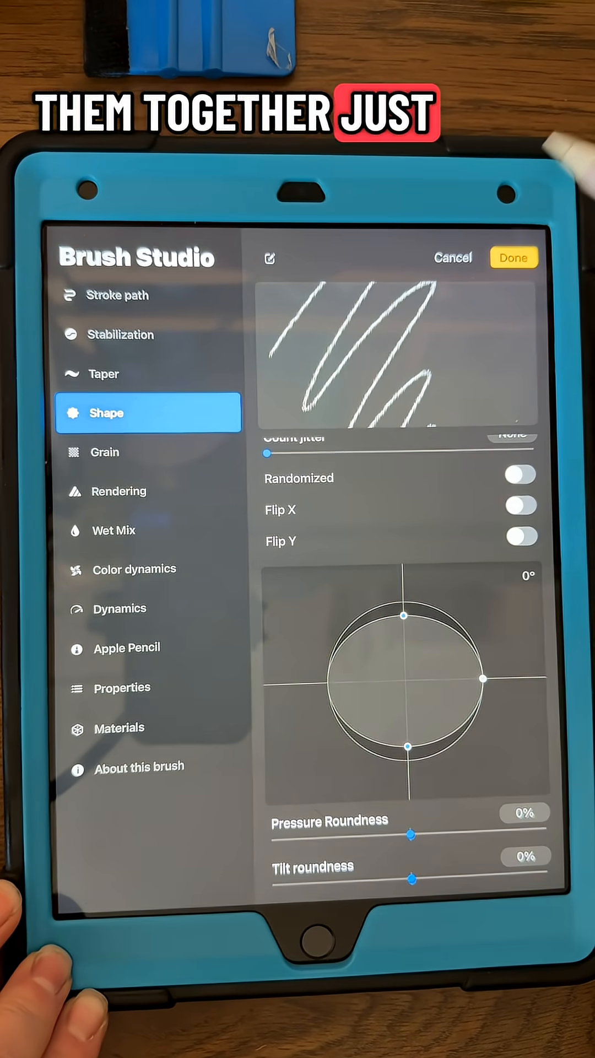
{"action": "left_click", "coordinate": [513, 257]}
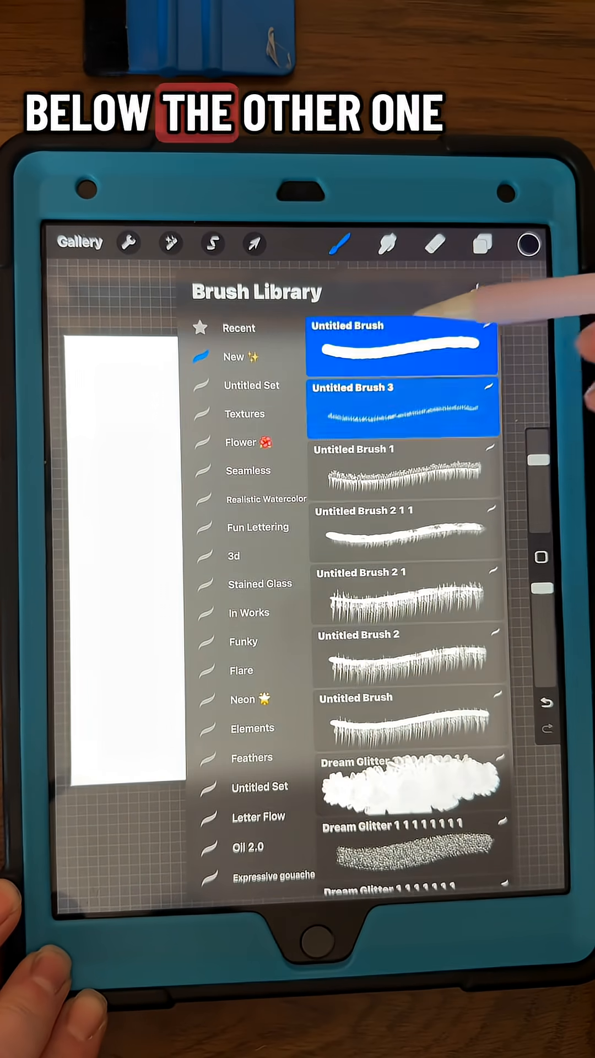
Combine the drip and circle brushes into one dual brush
{"action": "left_click", "coordinate": [403, 407]}
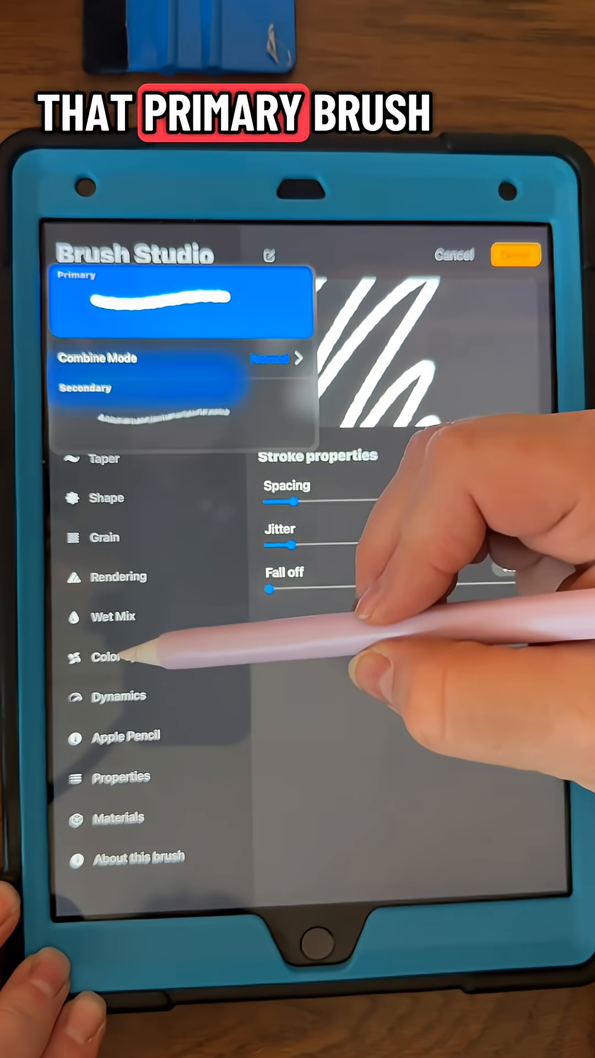
In Color dynamics, set colour pressure Secondary Color to Max
{"action": "left_click", "coordinate": [104, 657]}
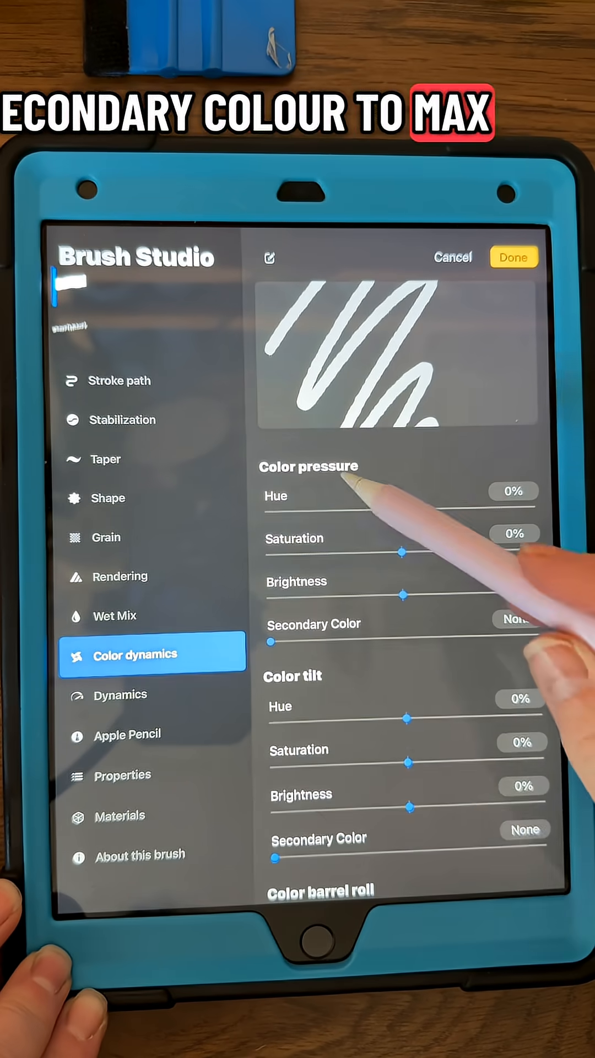
{"action": "left_click_drag", "start_coordinate": [273, 641], "coordinate": [536, 634]}
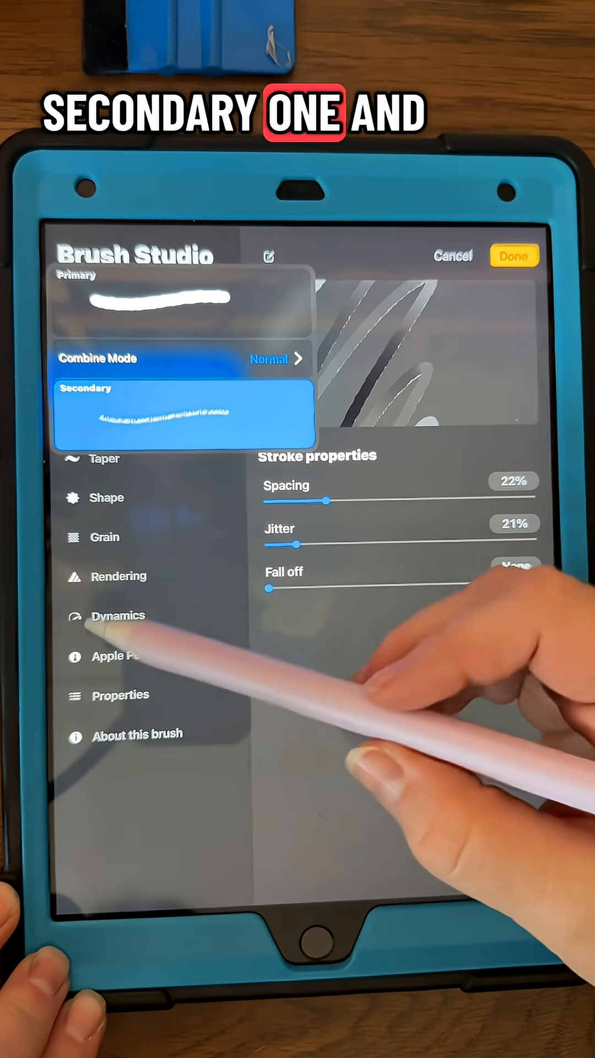
View the secondary brush properties, return to the primary brush and bring up its Grain settings
{"action": "left_click", "coordinate": [121, 694]}
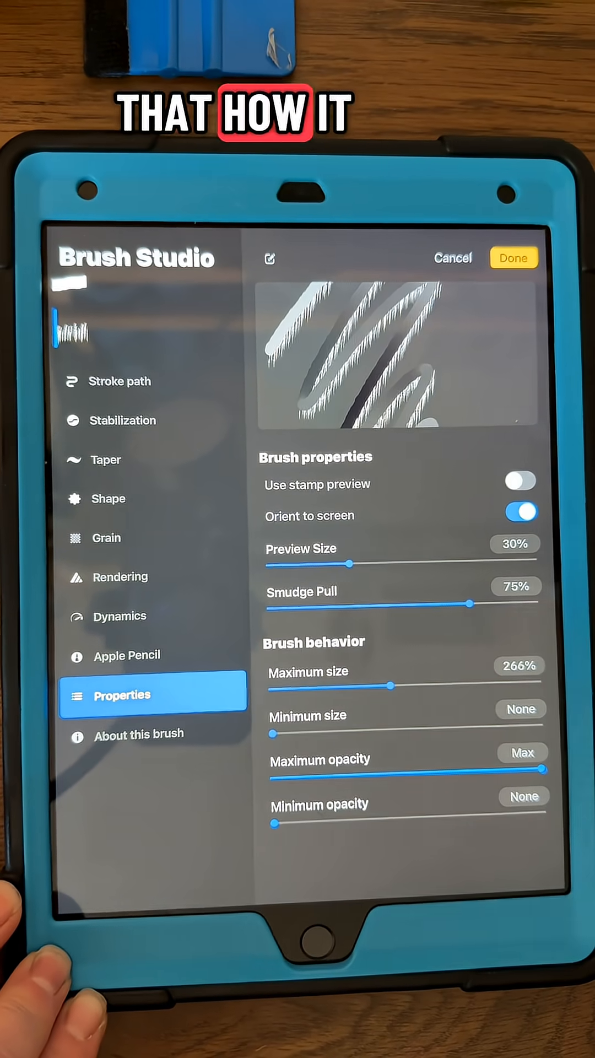
{"action": "left_click", "coordinate": [152, 654]}
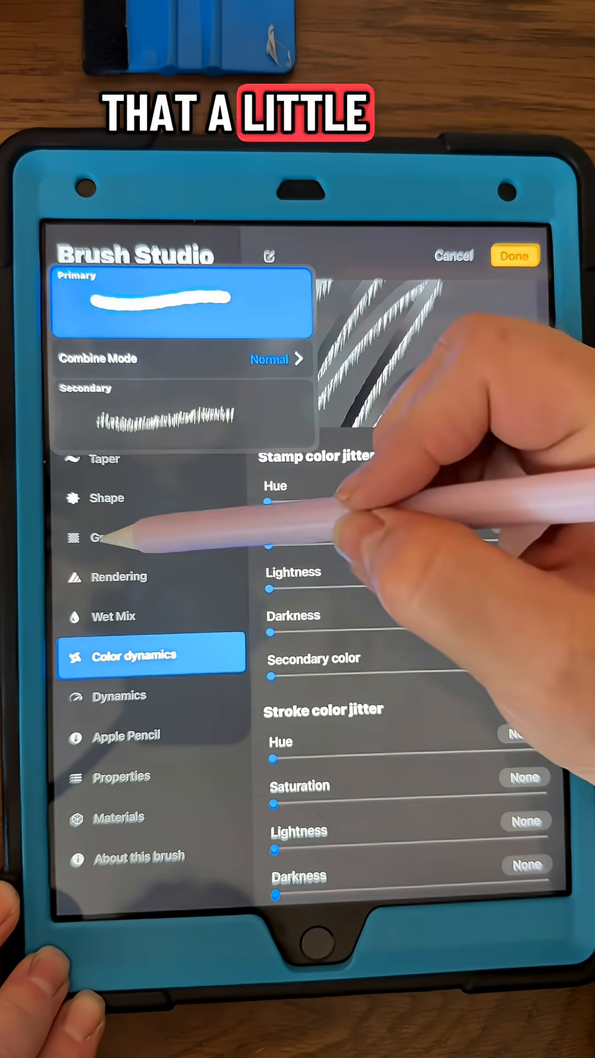
{"action": "left_click", "coordinate": [104, 536]}
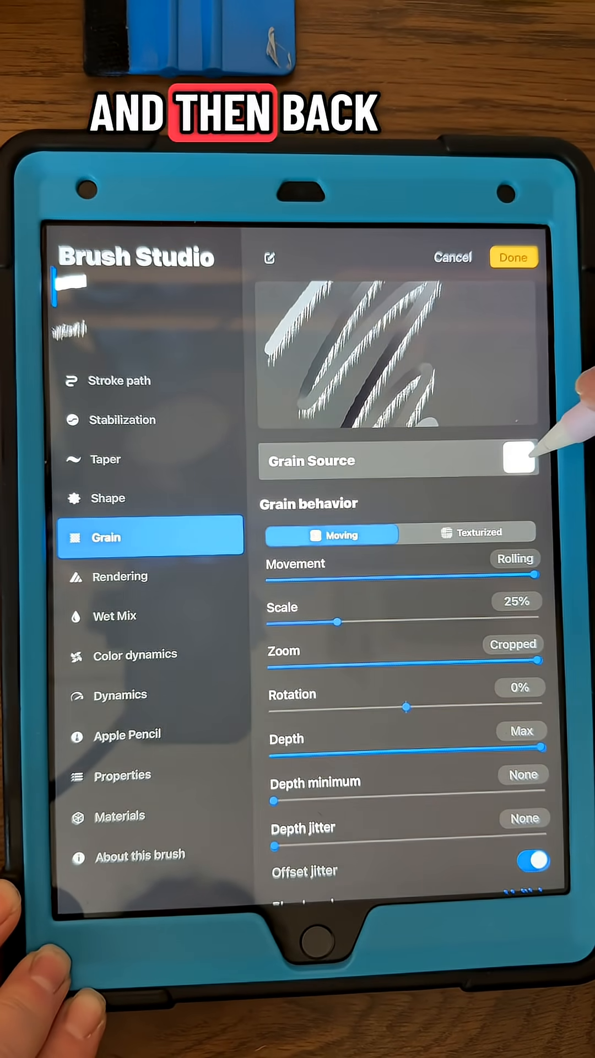
Swap in the grunge grain, set it to Texturized and save the finished combined brush
{"action": "left_click", "coordinate": [518, 460]}
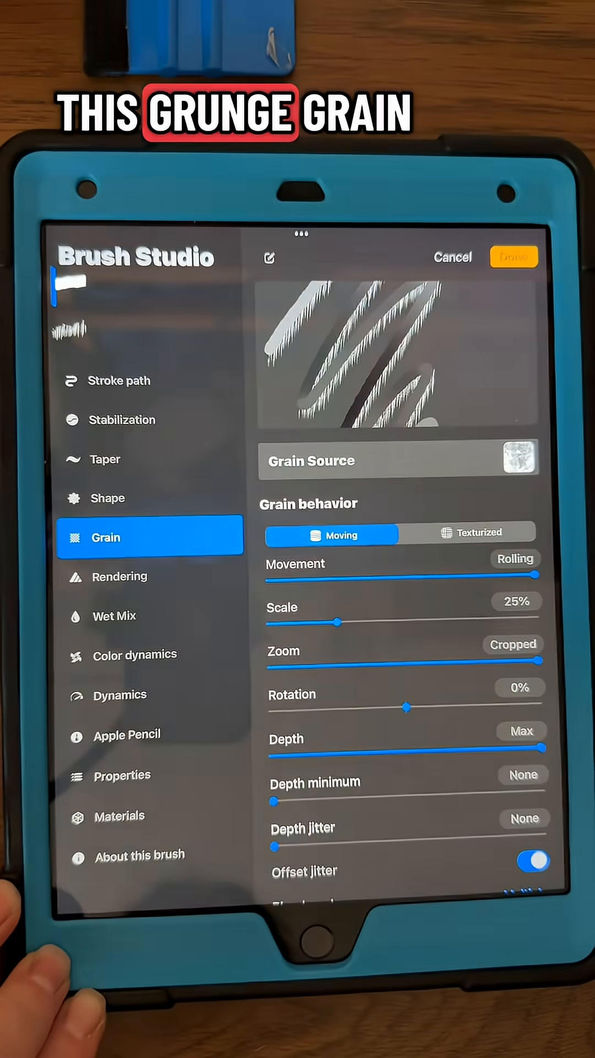
{"action": "left_click", "coordinate": [472, 533]}
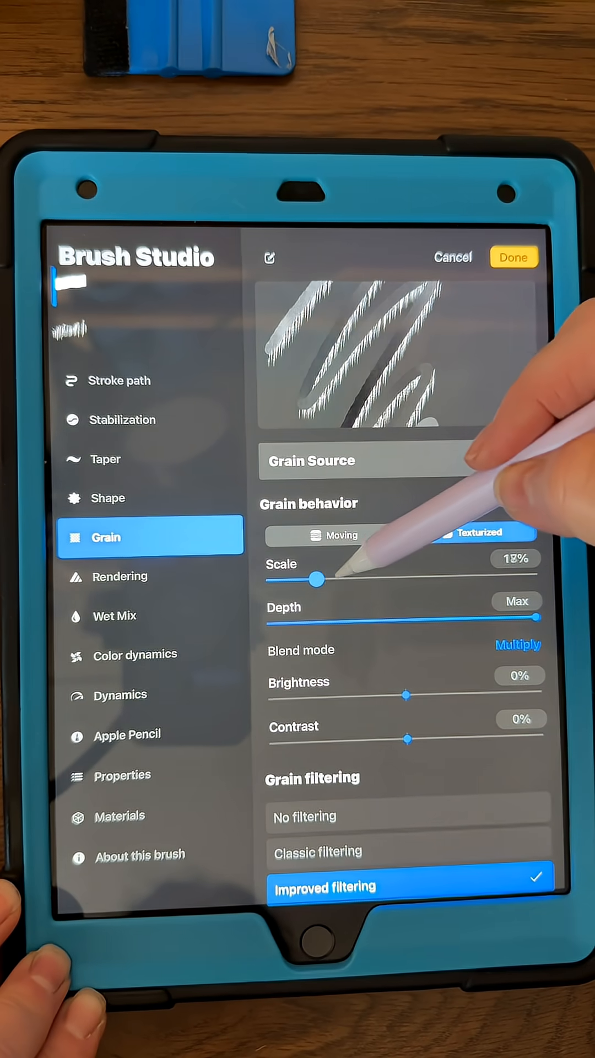
{"action": "left_click", "coordinate": [513, 257]}
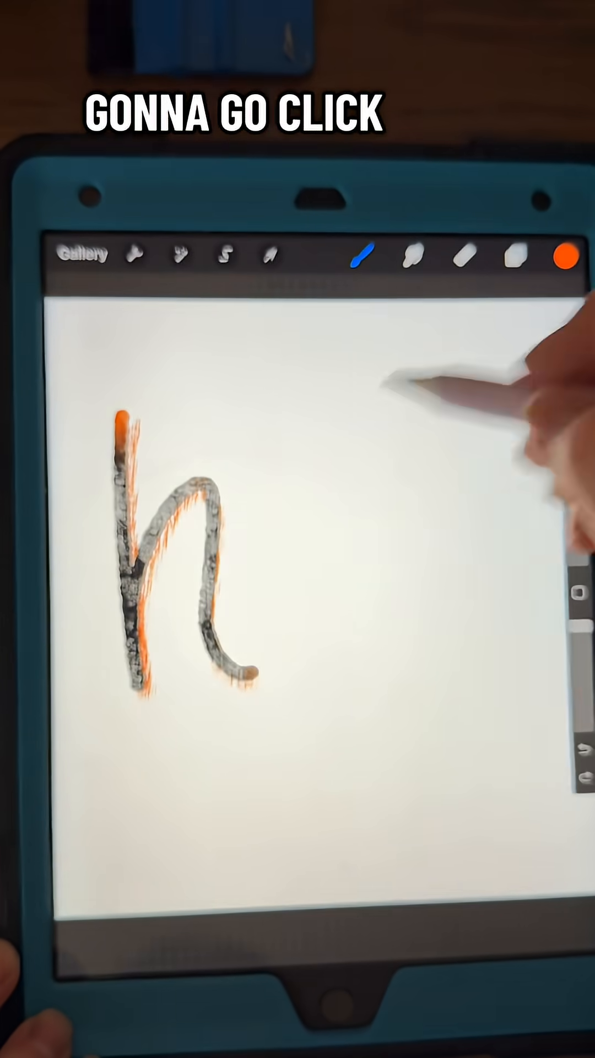